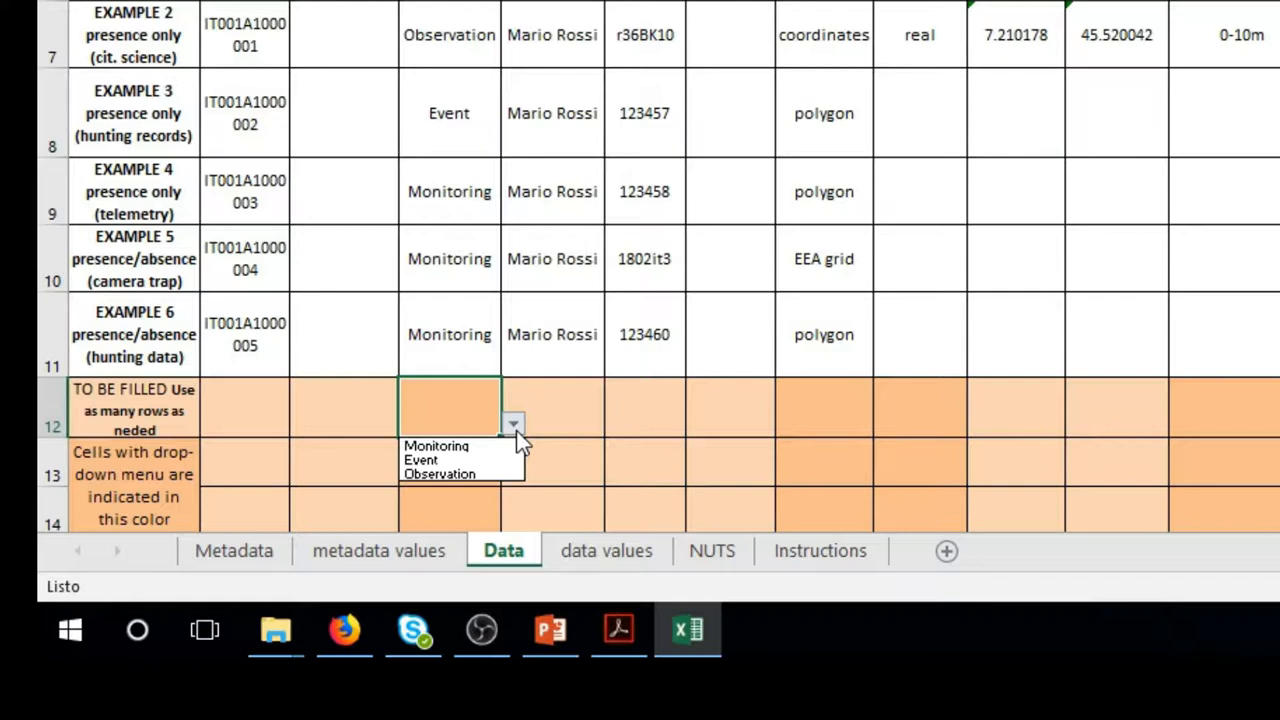
mouse_move(420, 459)
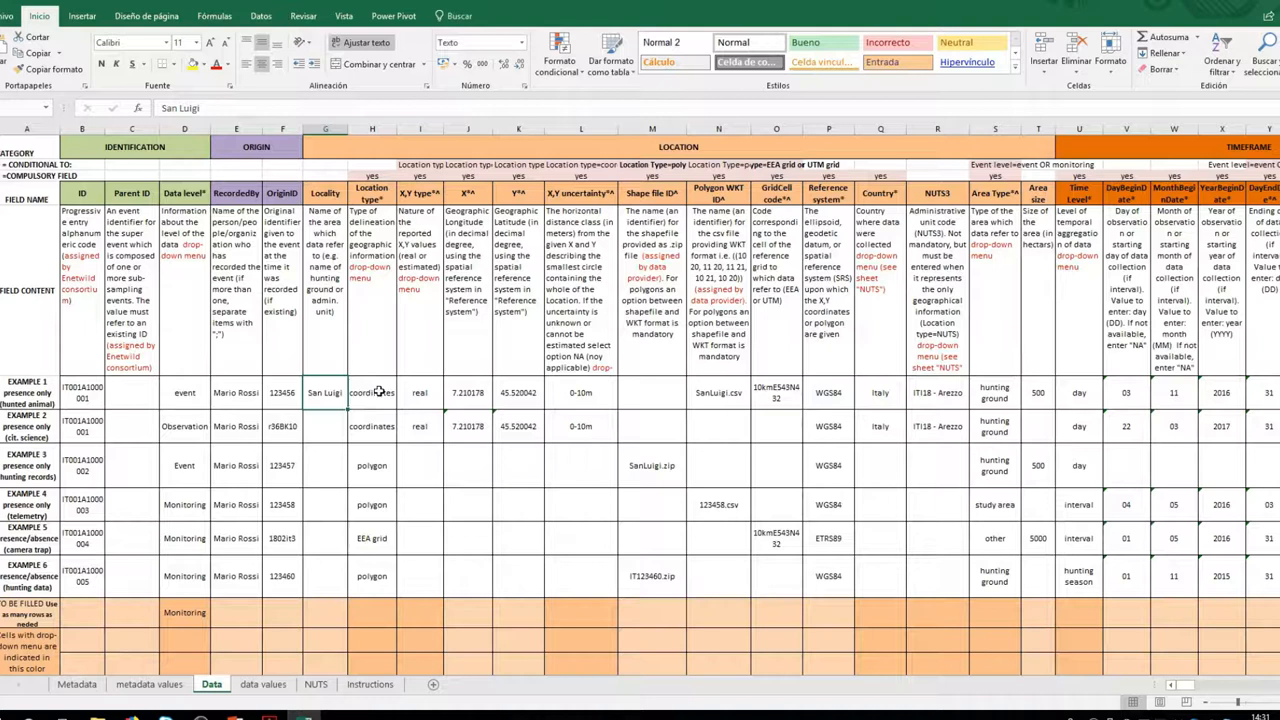
click(907, 576)
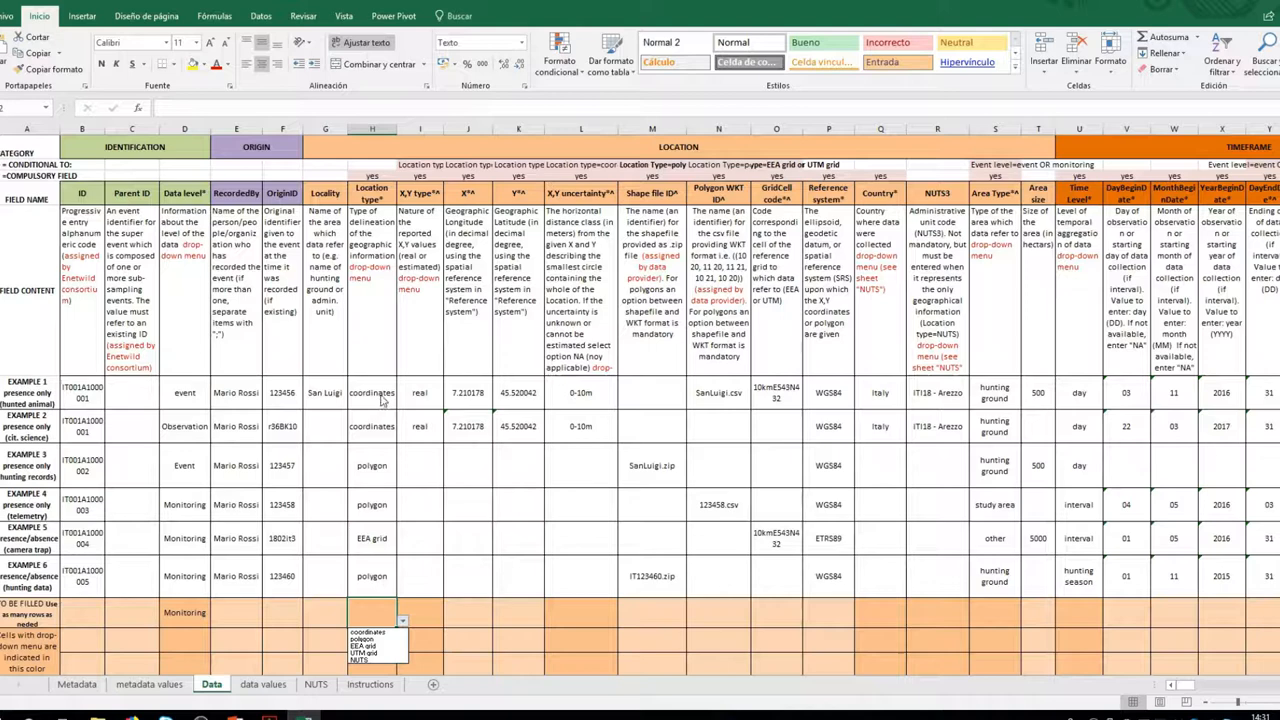
click(419, 392)
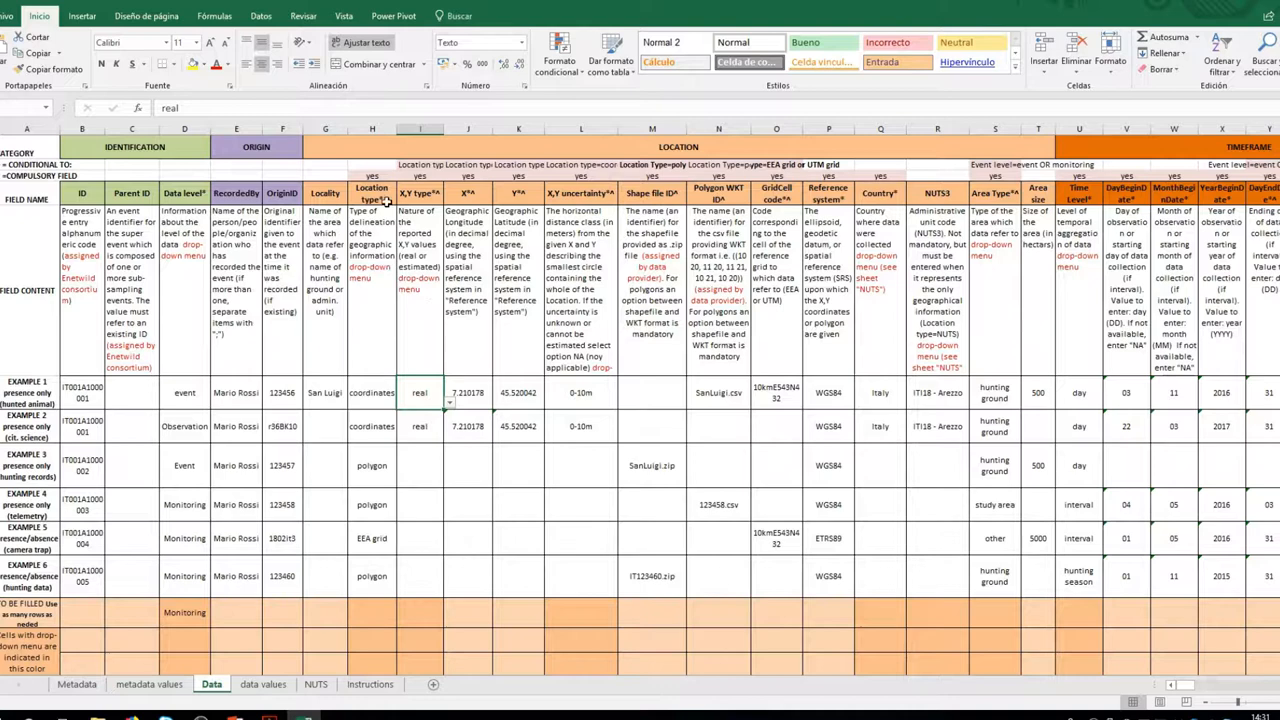
click(419, 164)
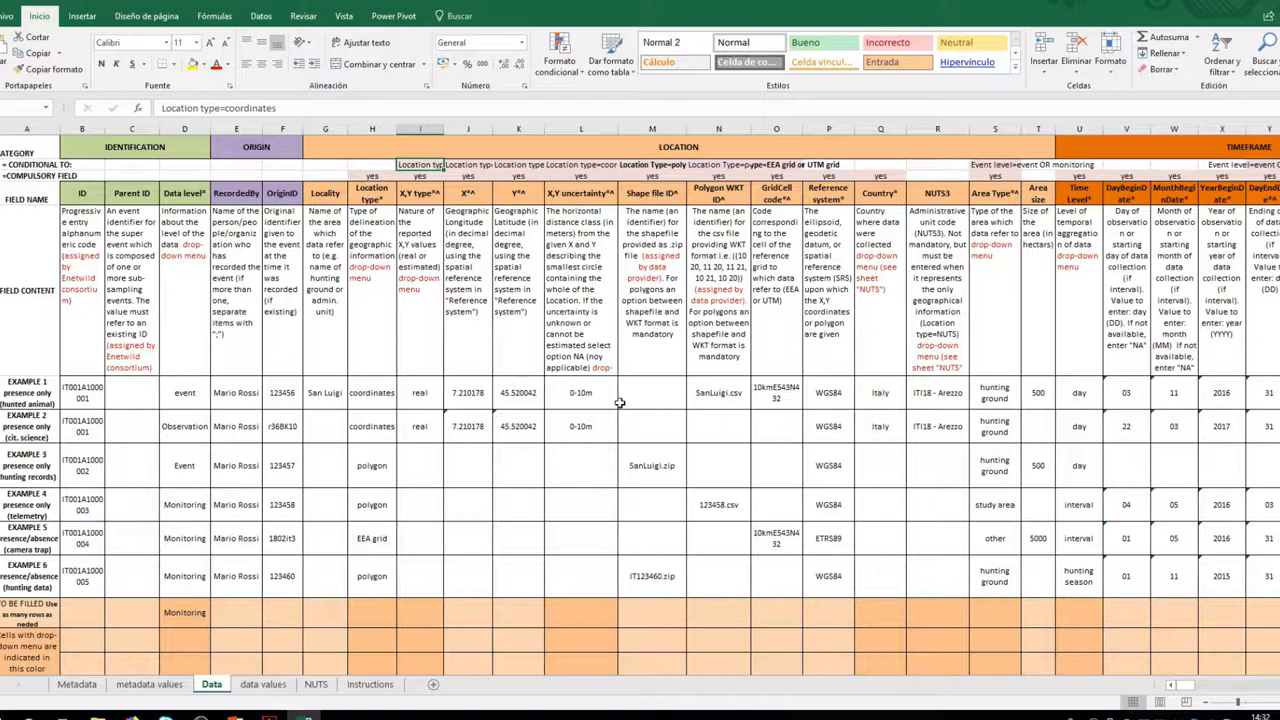
mouse_move(646, 463)
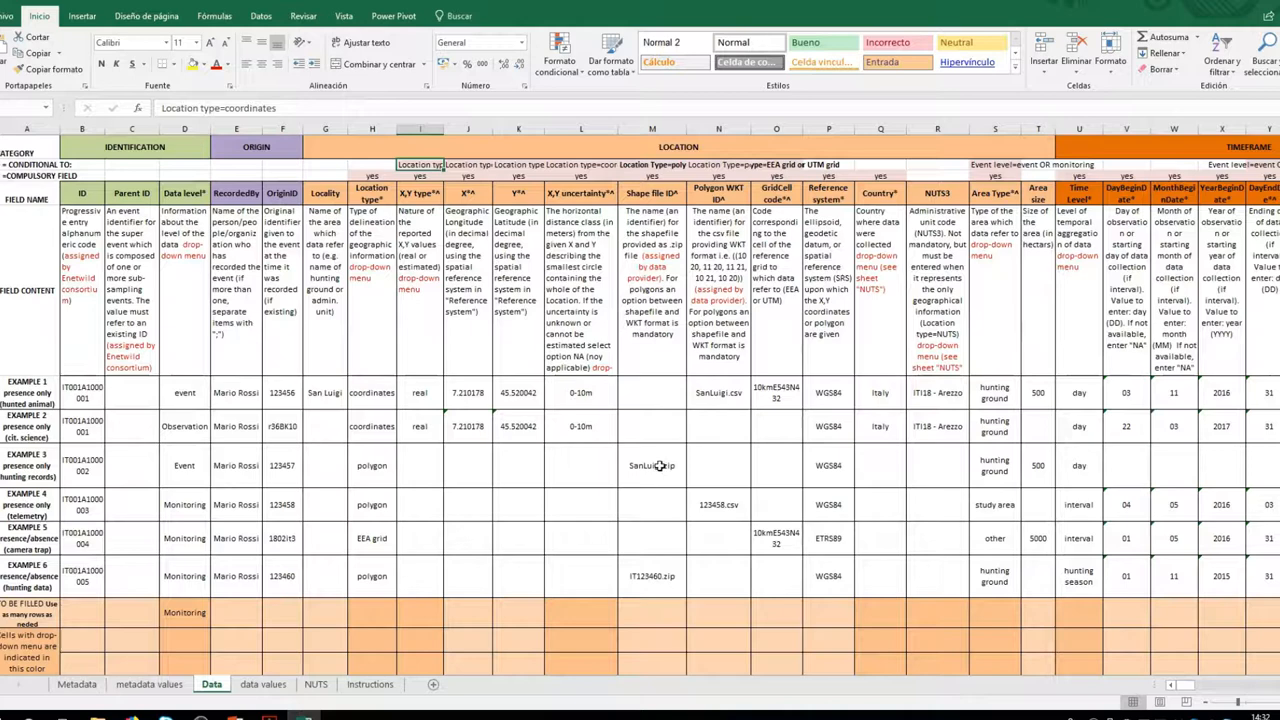
mouse_move(710, 505)
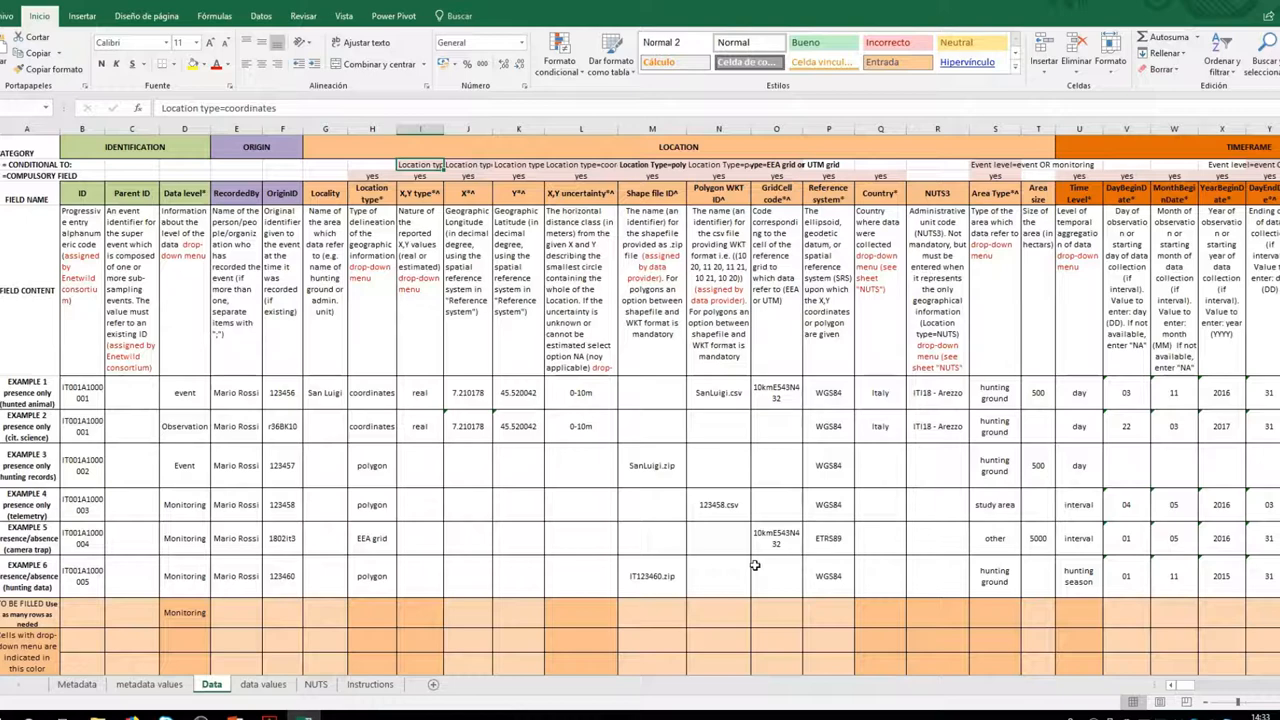
Step: Show the five location-type choices for the new row's Location type cell
click(371, 465)
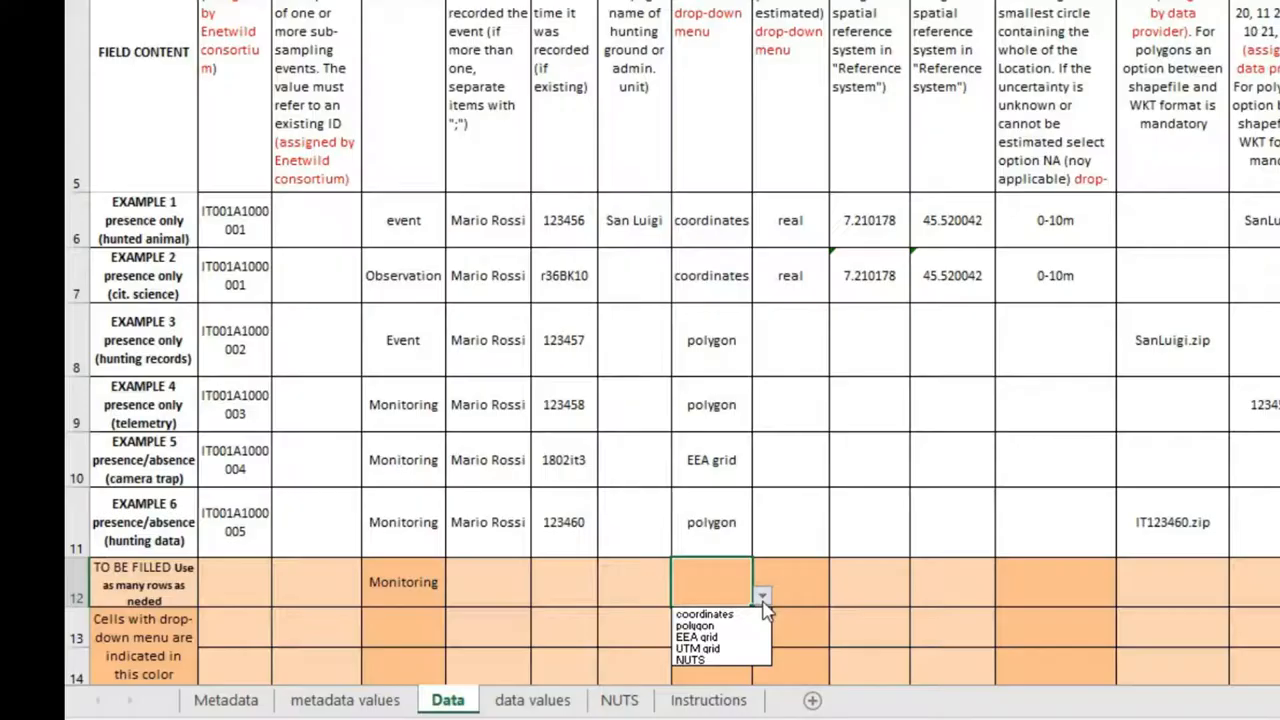
mouse_move(697, 637)
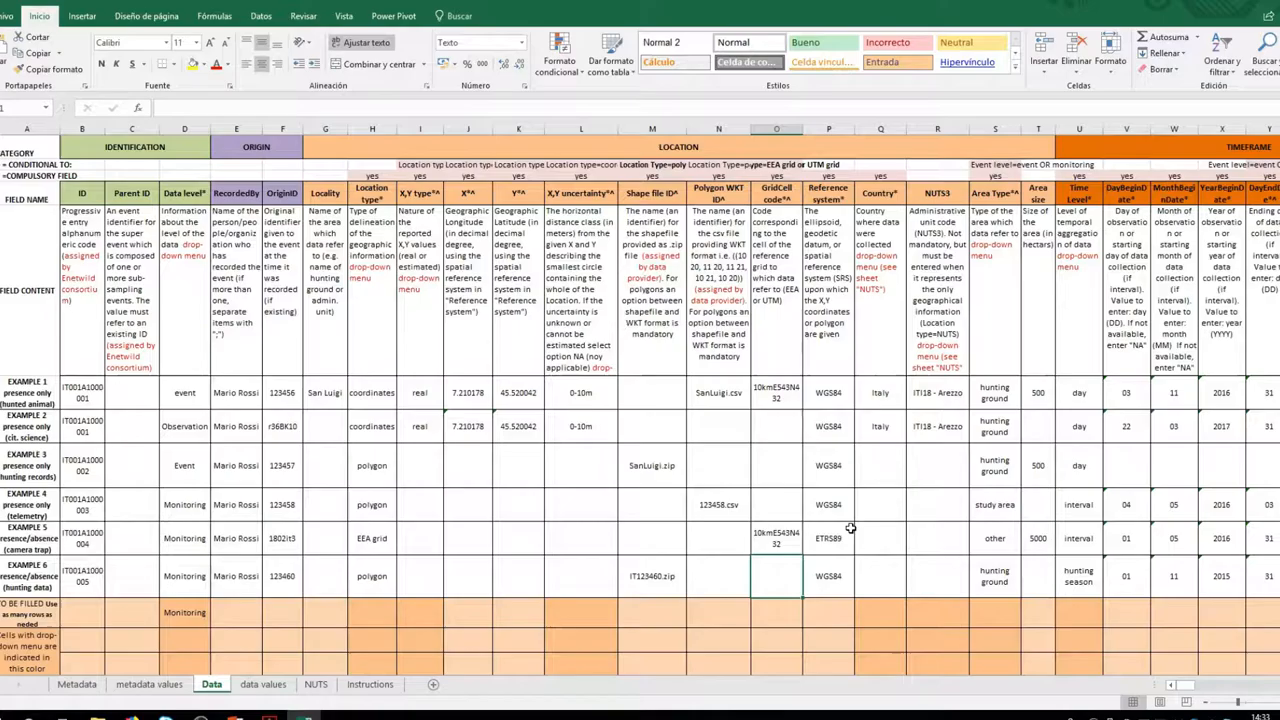
mouse_move(867, 453)
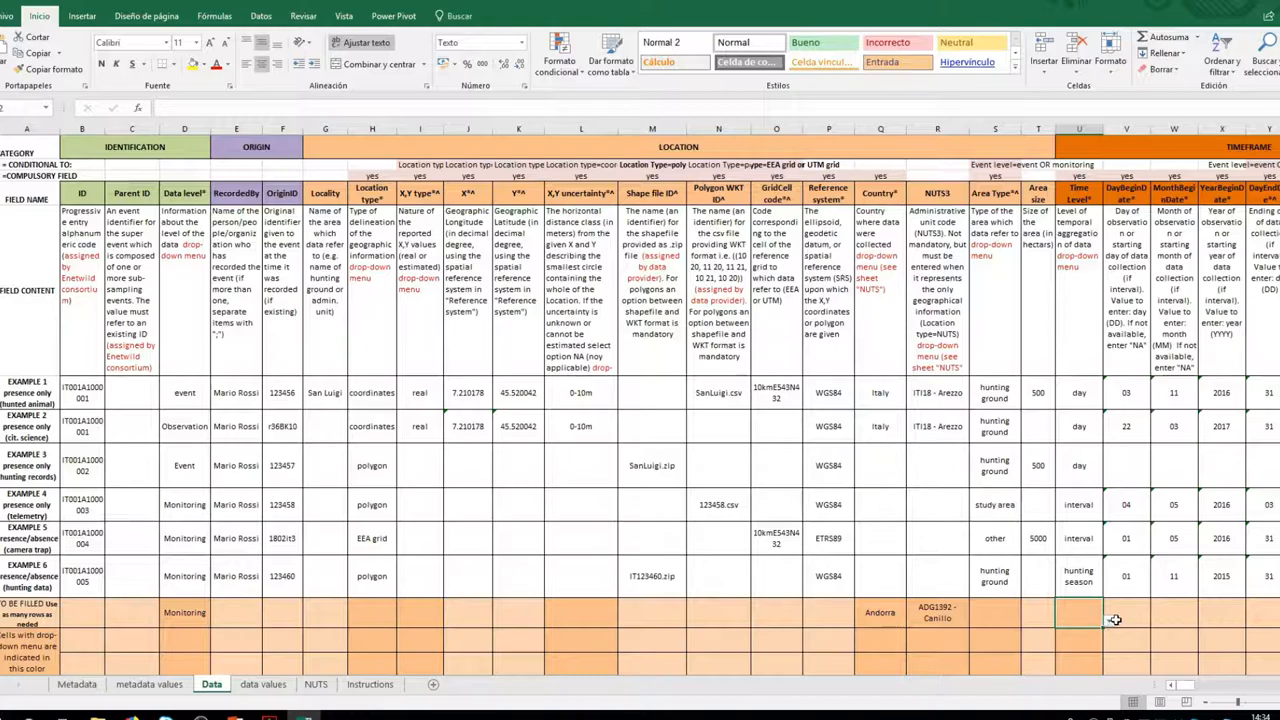
click(1055, 590)
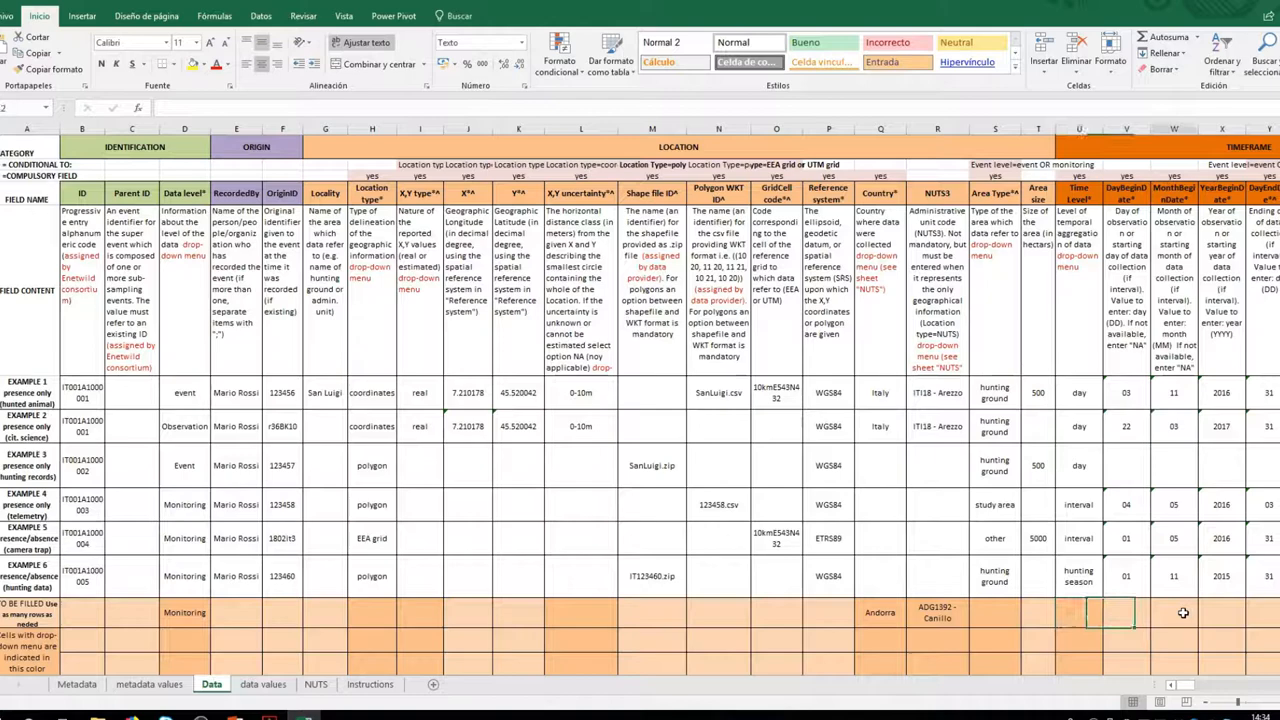
scroll(right, 3)
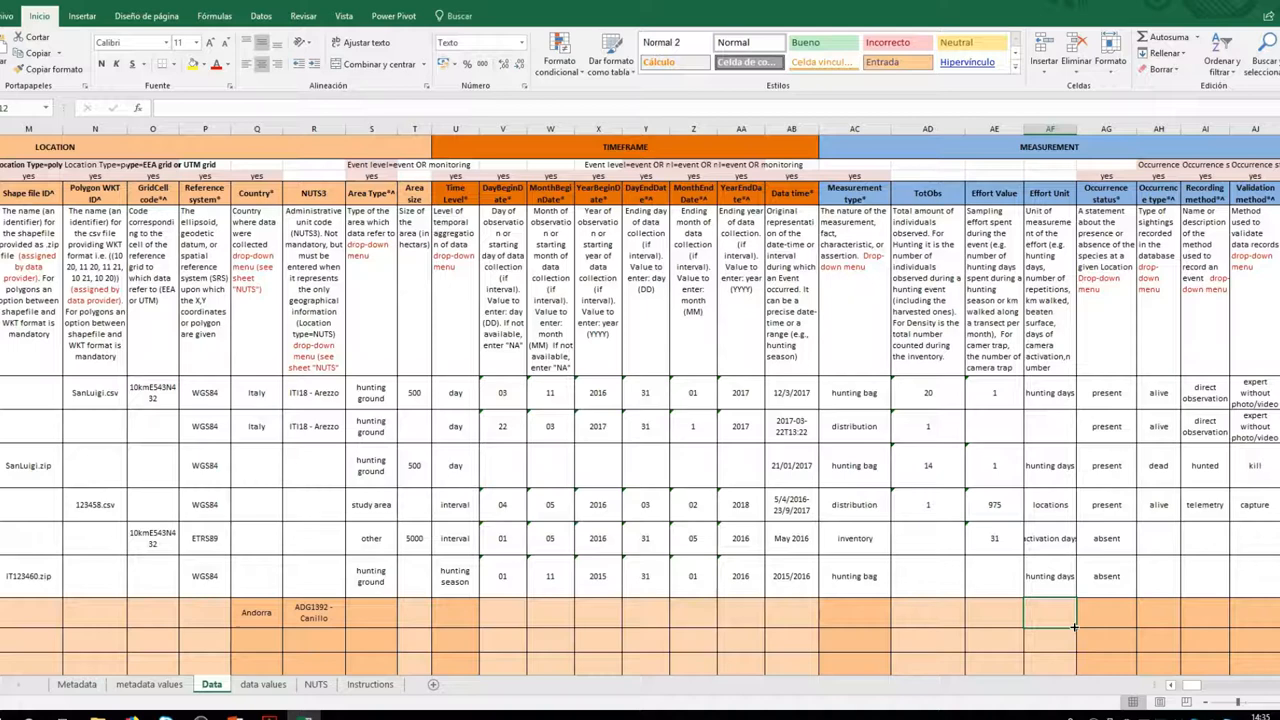
Step: Scroll the sheet right toward the Occurrence type column of row 12
scroll(right, 3)
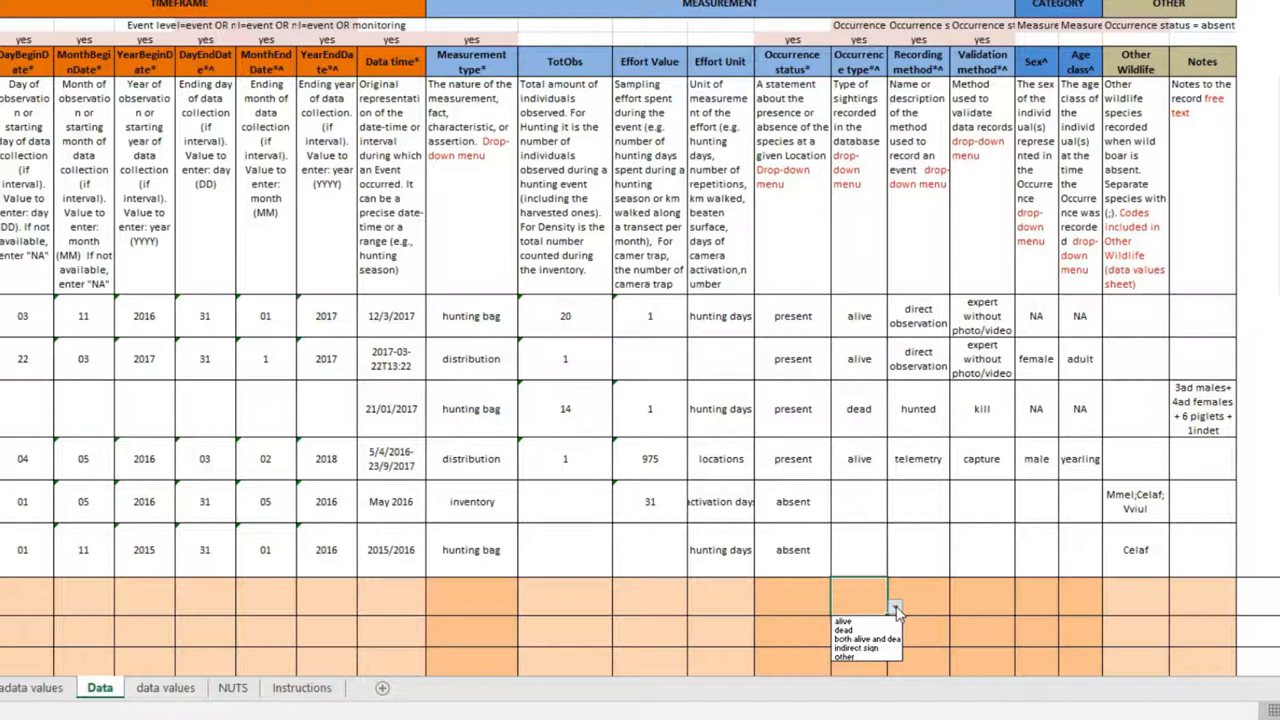
mouse_move(925, 600)
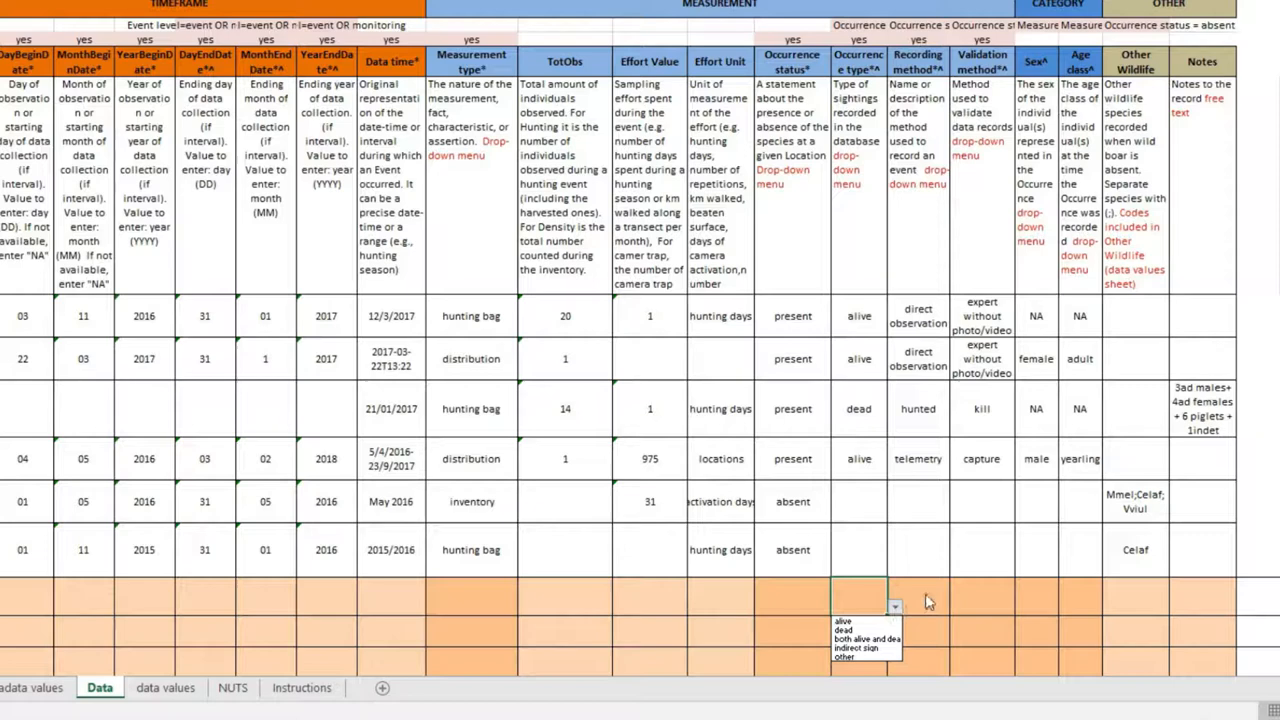